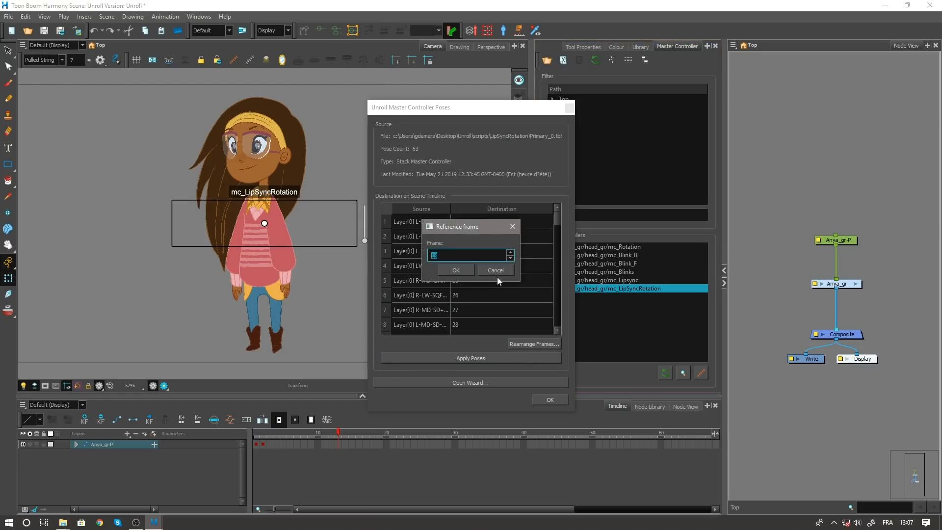
# - Unroll the mc_LipSyncRotation poses onto the timeline from frame 21, then reopen the unroll window
pyautogui.click(455, 270)
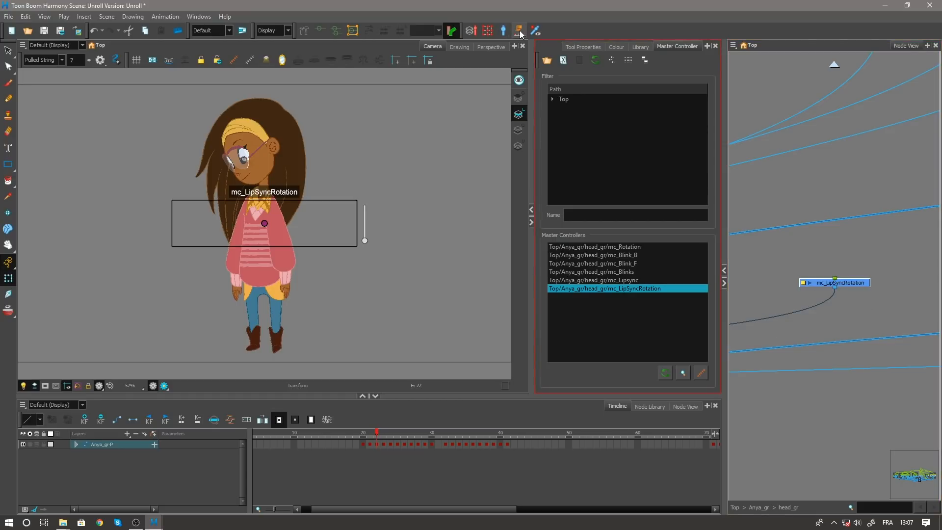
pyautogui.click(519, 30)
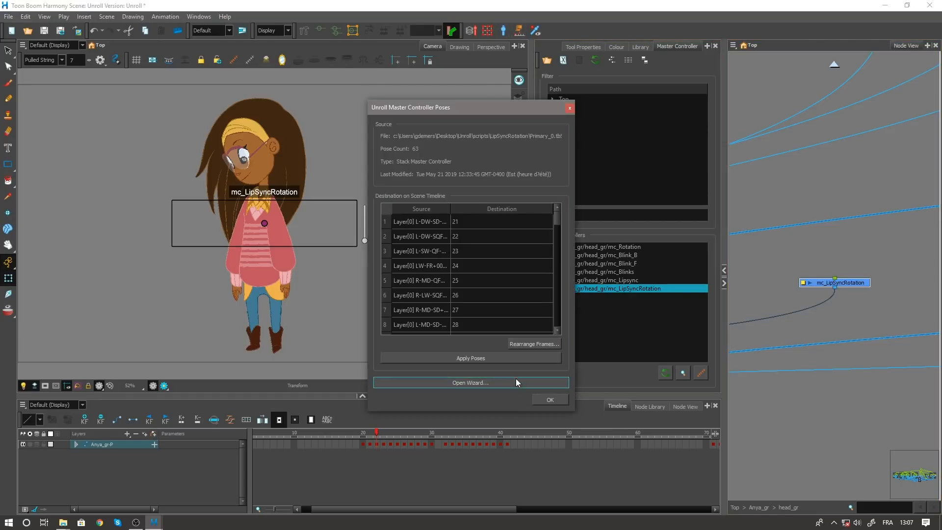
# - Launch the Master Controller Stack Wizard and name the output controller 'New'
pyautogui.click(470, 383)
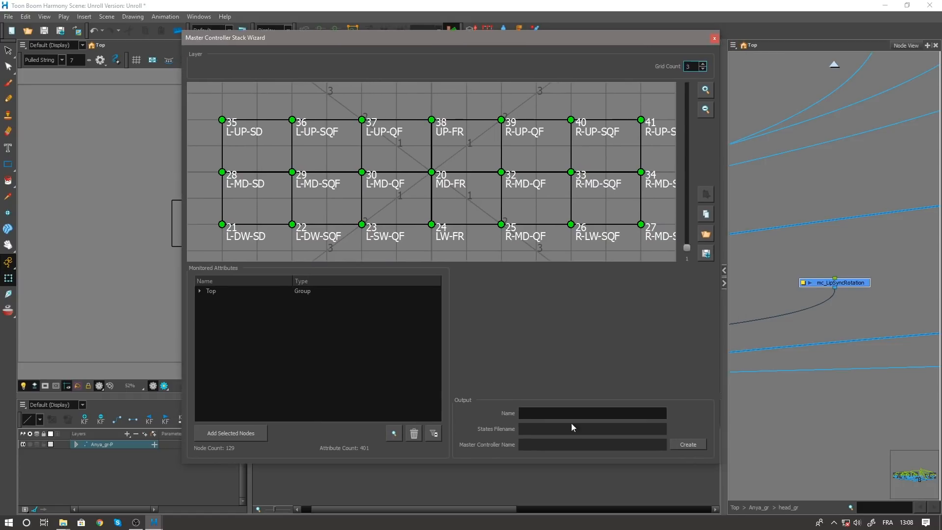
pyautogui.write('N')
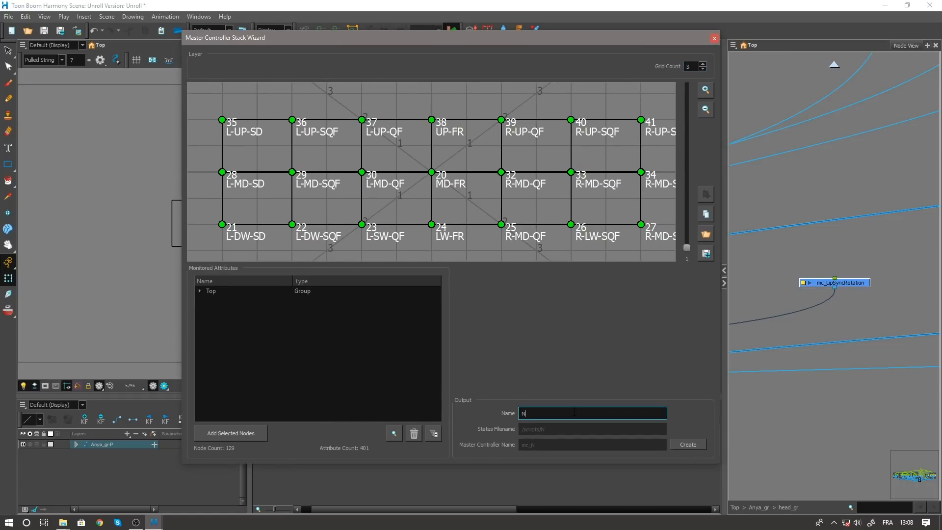
pyautogui.write('ew')
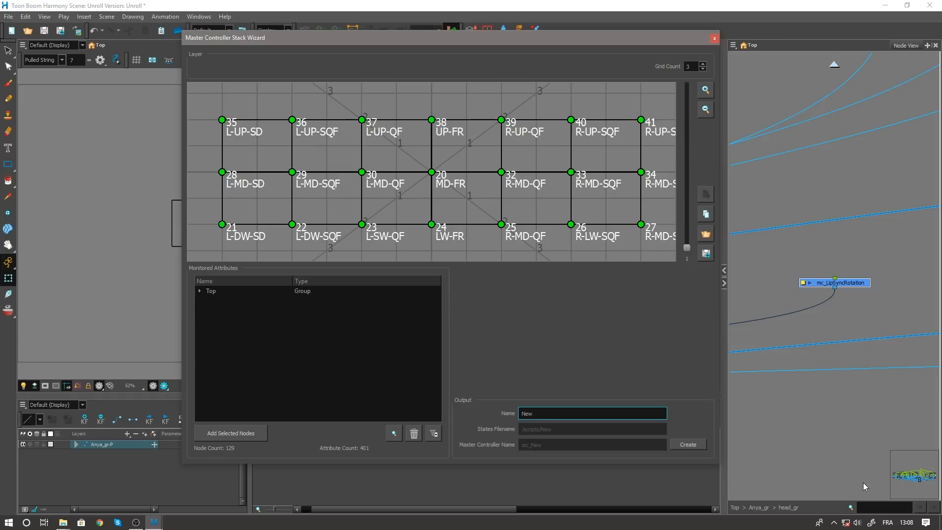